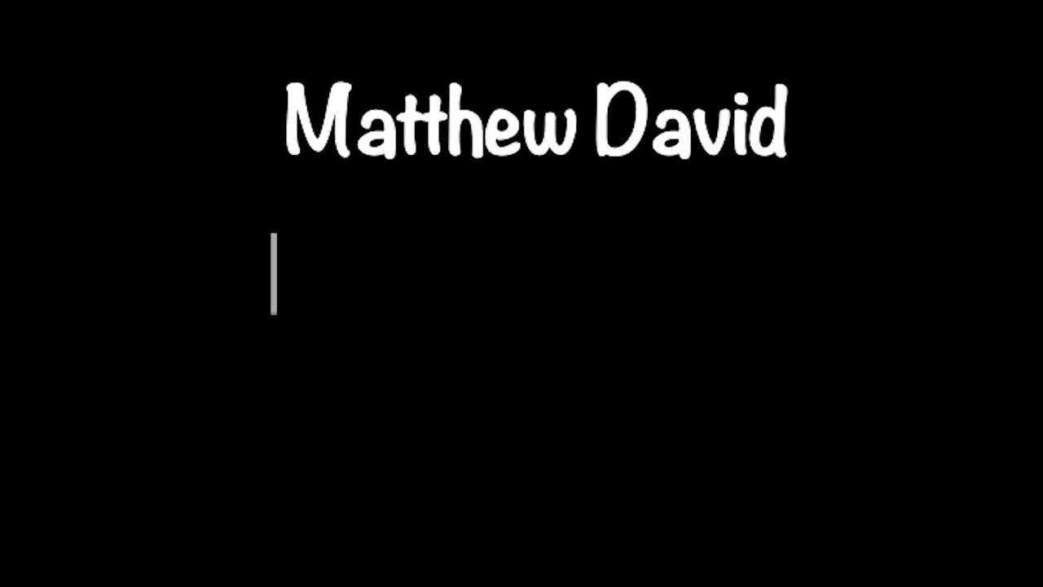
{"action": "type", "text": "DIY Scratch Art"}
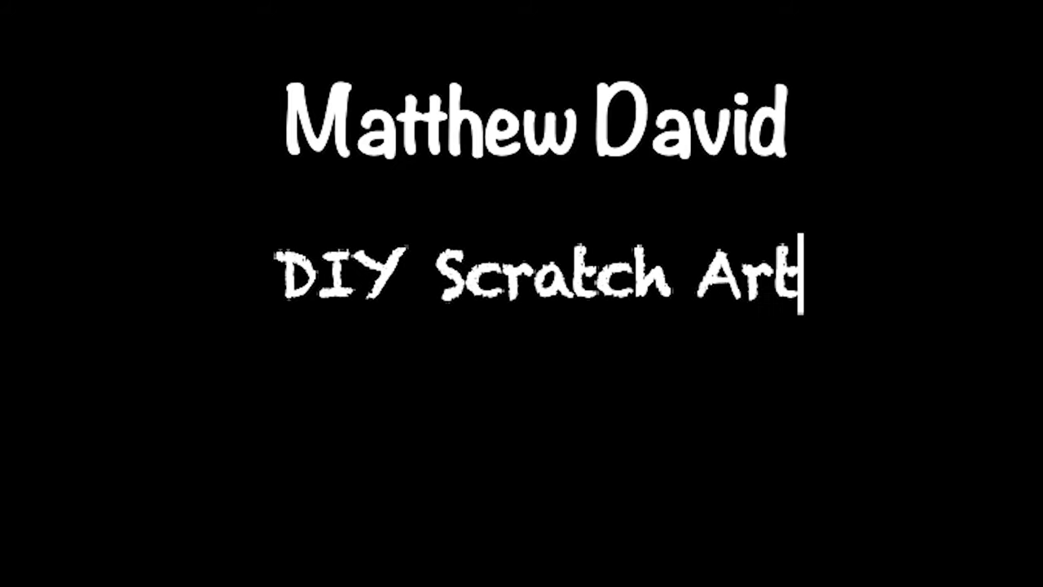